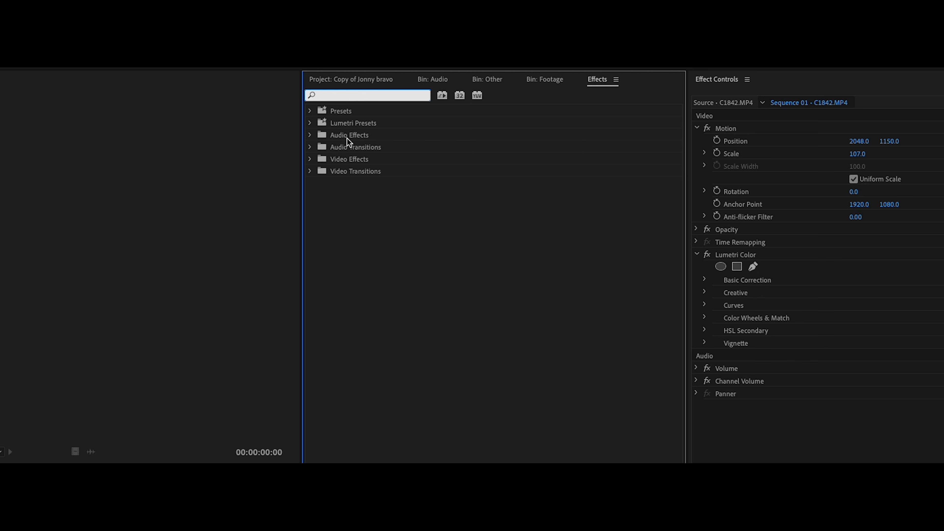
Search the Effects panel for 'vr gl' to locate the VR Glow effect
{"action": "type", "text": "vr gl"}
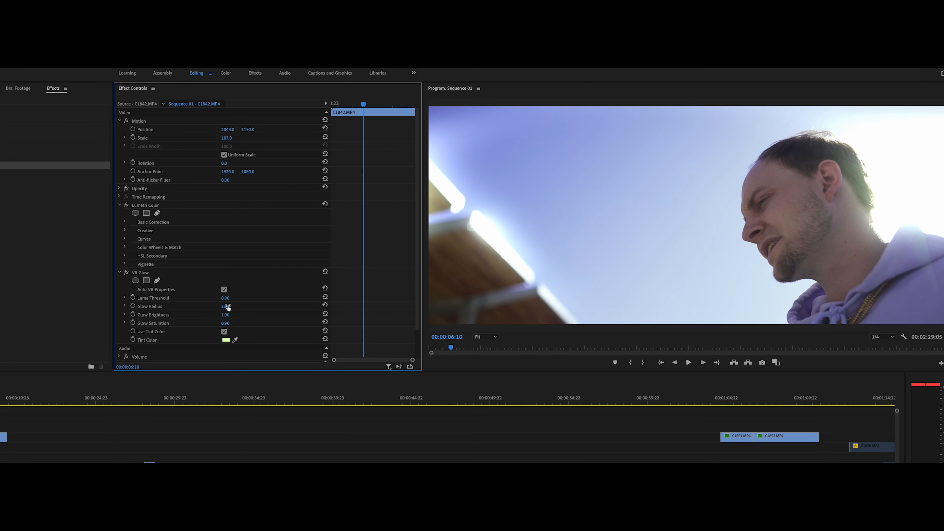
Set VR Glow radius to 384, brightness to 1.10 and saturation to 10.00
{"action": "left_click_drag", "start_coordinate": [226, 306], "coordinate": [226, 306]}
{"action": "type", "text": "384"}
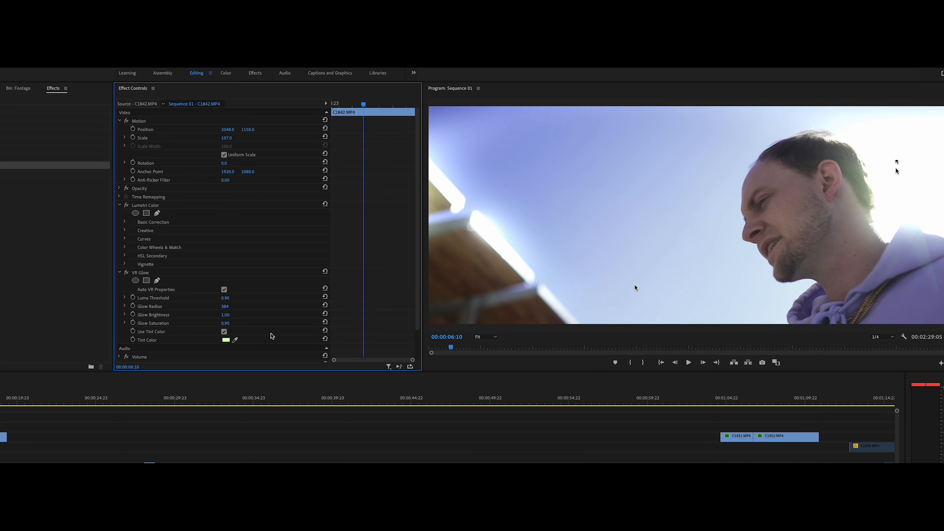
{"action": "mouse_move", "coordinate": [837, 150]}
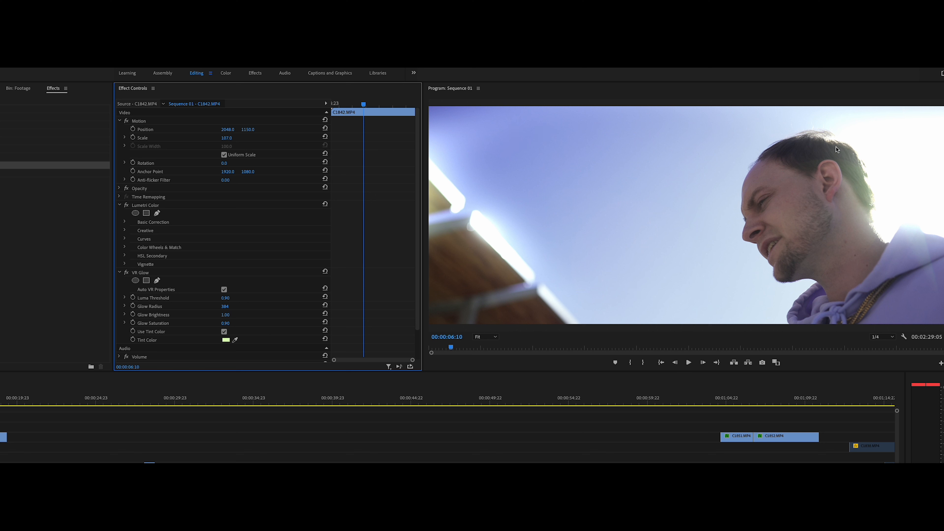
{"action": "mouse_move", "coordinate": [262, 302]}
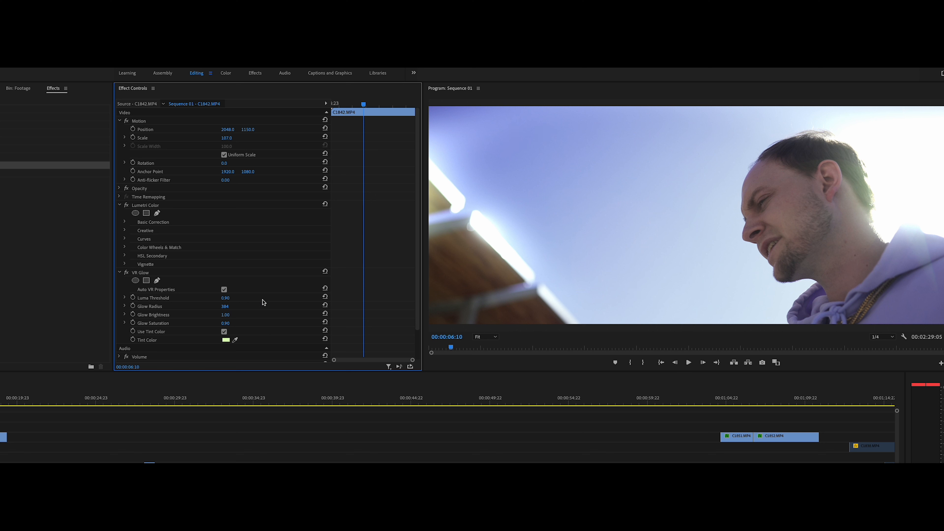
{"action": "left_click", "coordinate": [226, 315]}
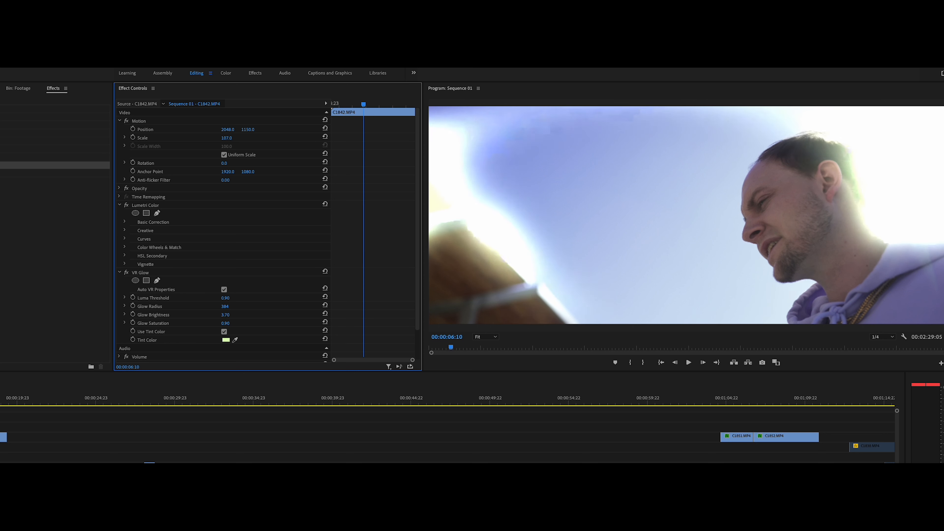
{"action": "left_click", "coordinate": [226, 314]}
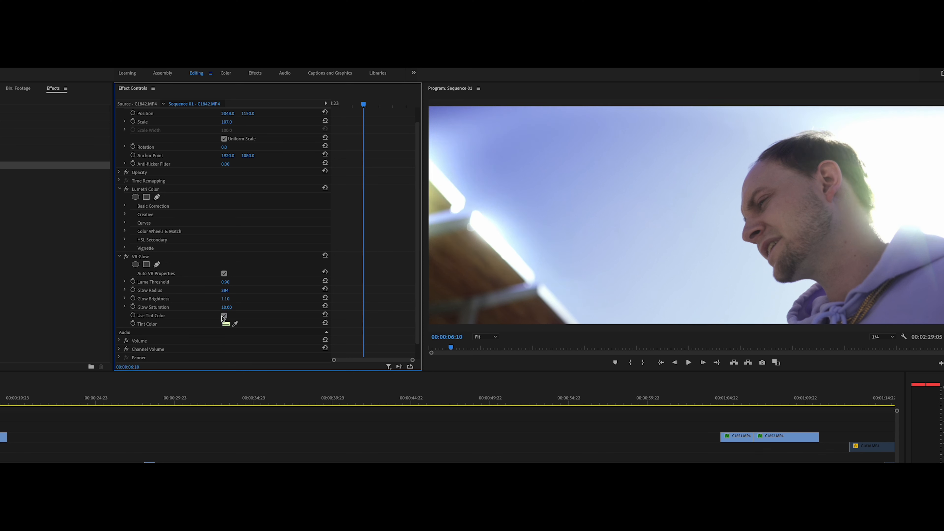
Enable Use Tint Color and set the glow tint to white (FFFFFF)
{"action": "left_click", "coordinate": [224, 316]}
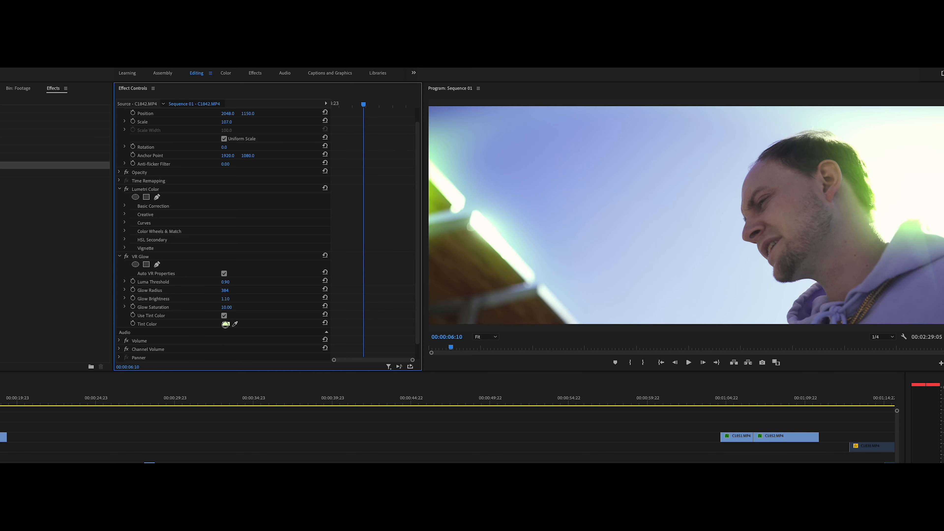
{"action": "left_click", "coordinate": [225, 324]}
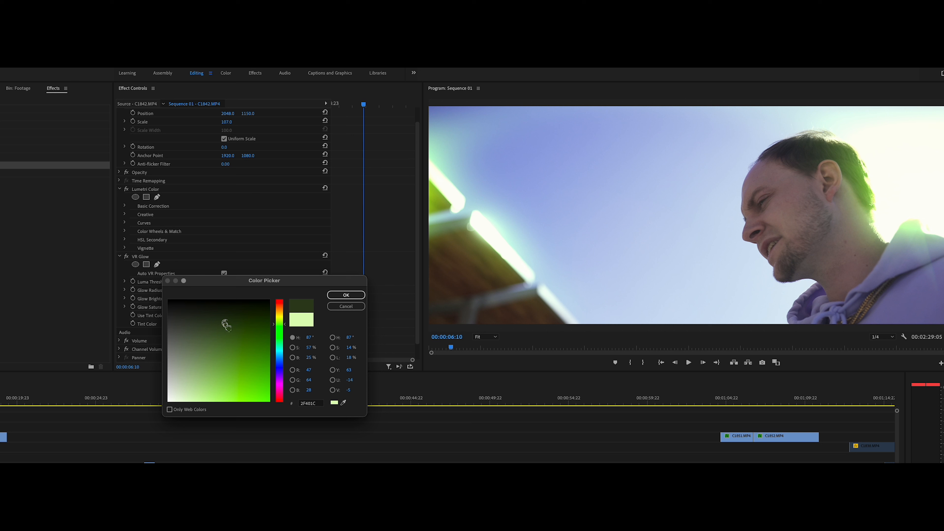
{"action": "left_click", "coordinate": [346, 295]}
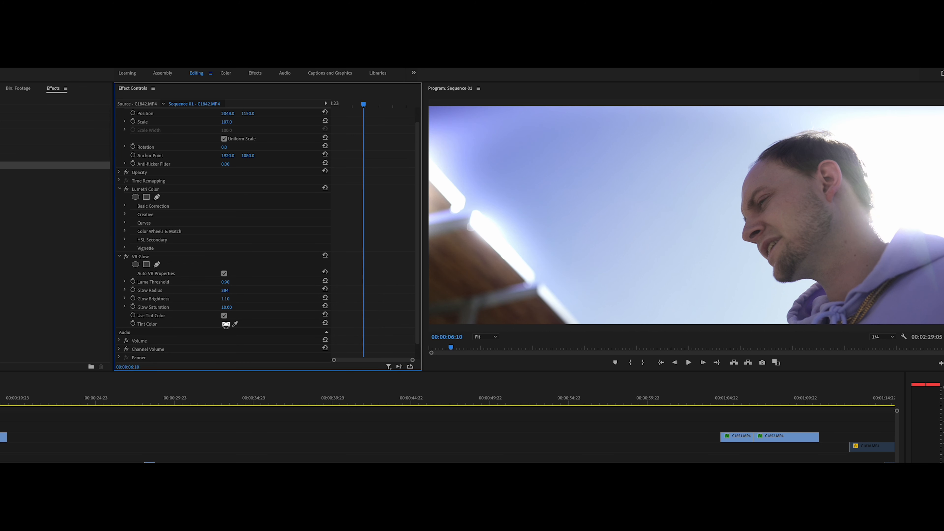
{"action": "left_click", "coordinate": [226, 325]}
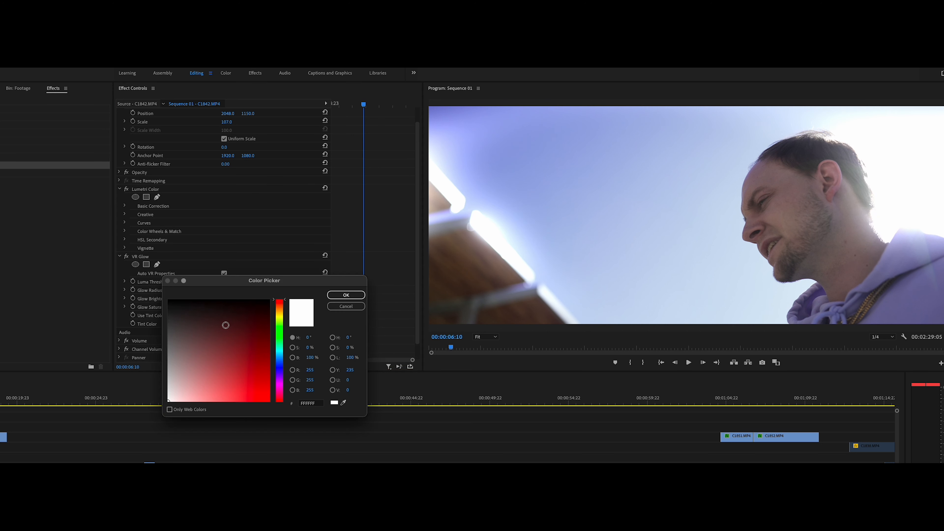
{"action": "left_click", "coordinate": [346, 295]}
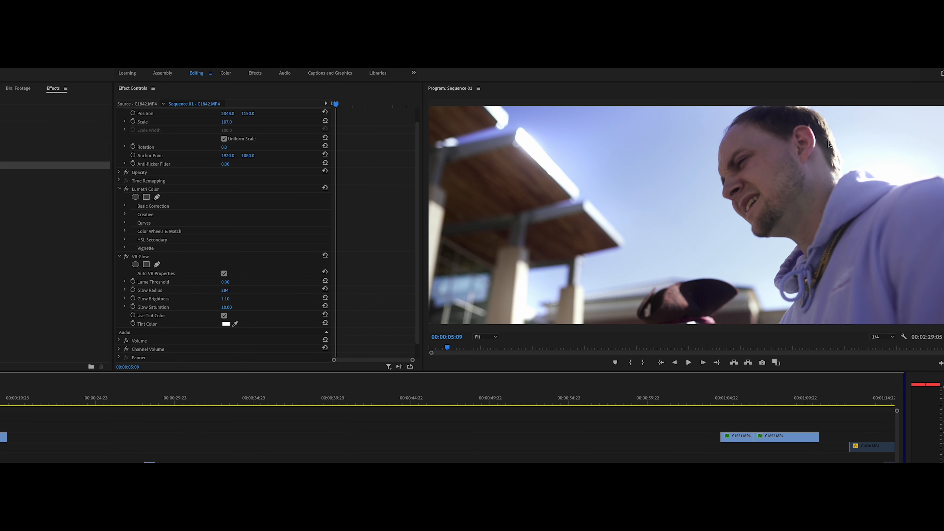
{"action": "mouse_move", "coordinate": [521, 156]}
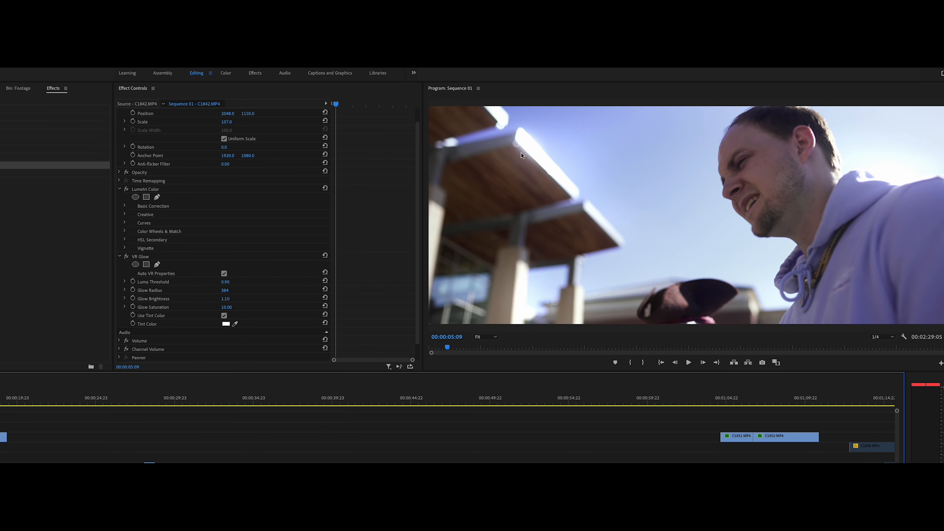
{"action": "mouse_move", "coordinate": [749, 125]}
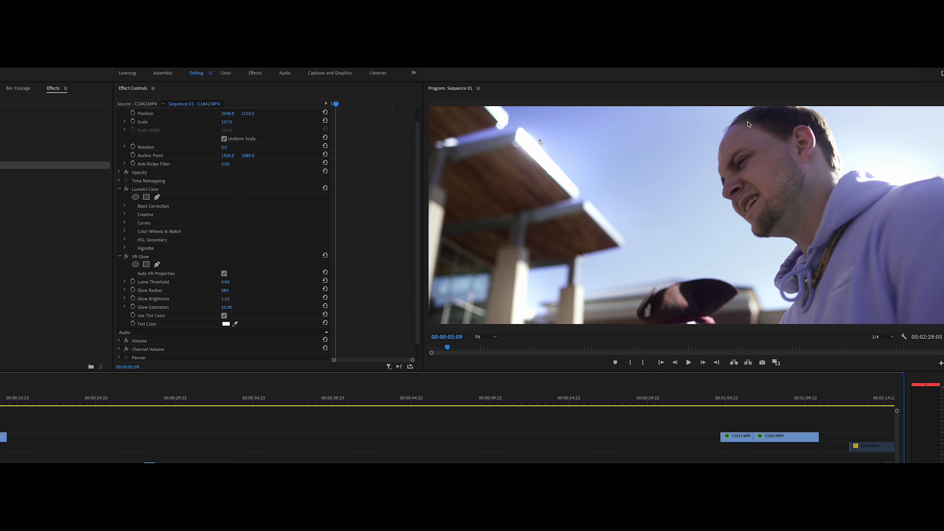
{"action": "mouse_move", "coordinate": [540, 142]}
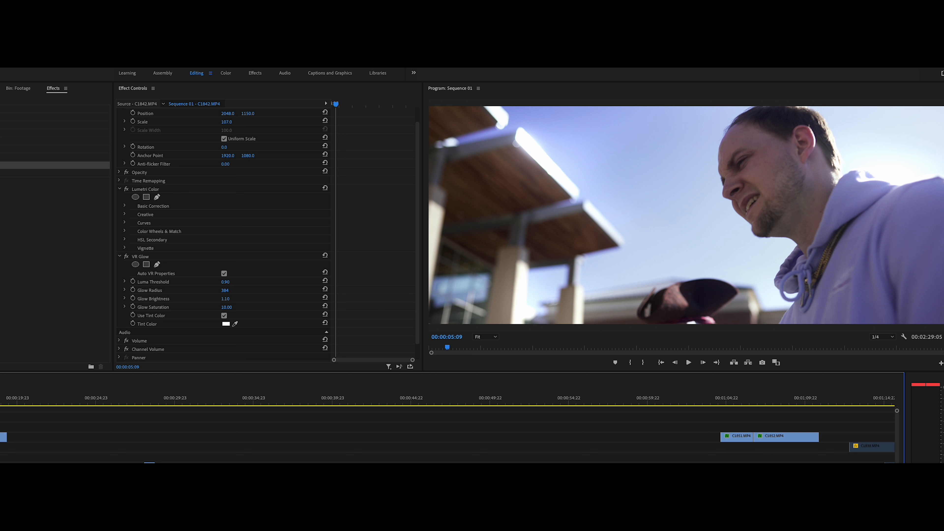